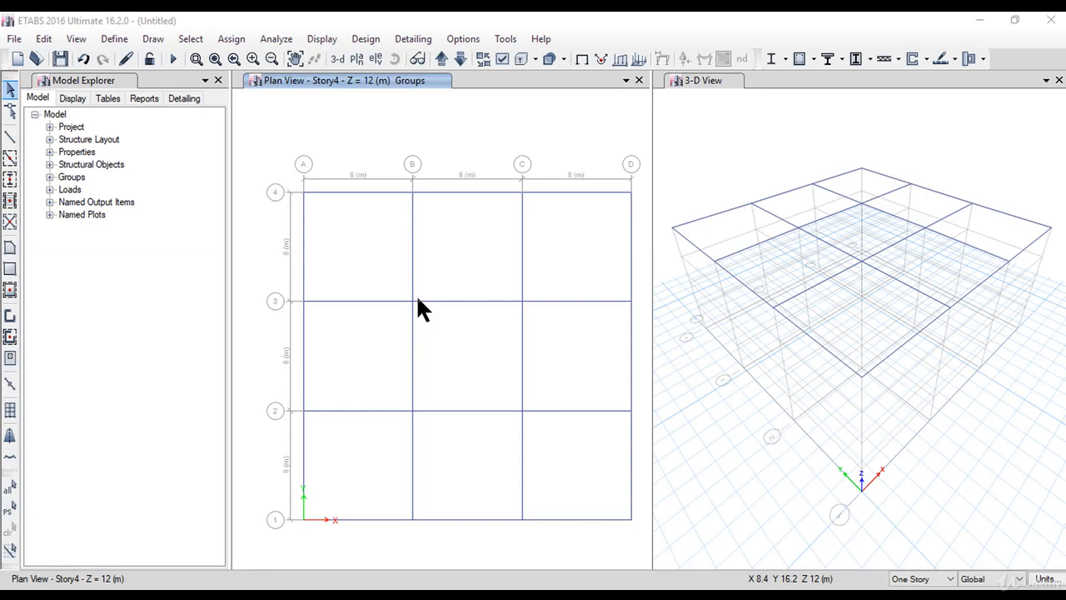
Step: Open the Response Spectrum Functions dialog, with UnifRS listed, and select ASCE7-10 as type
left_click(114, 38)
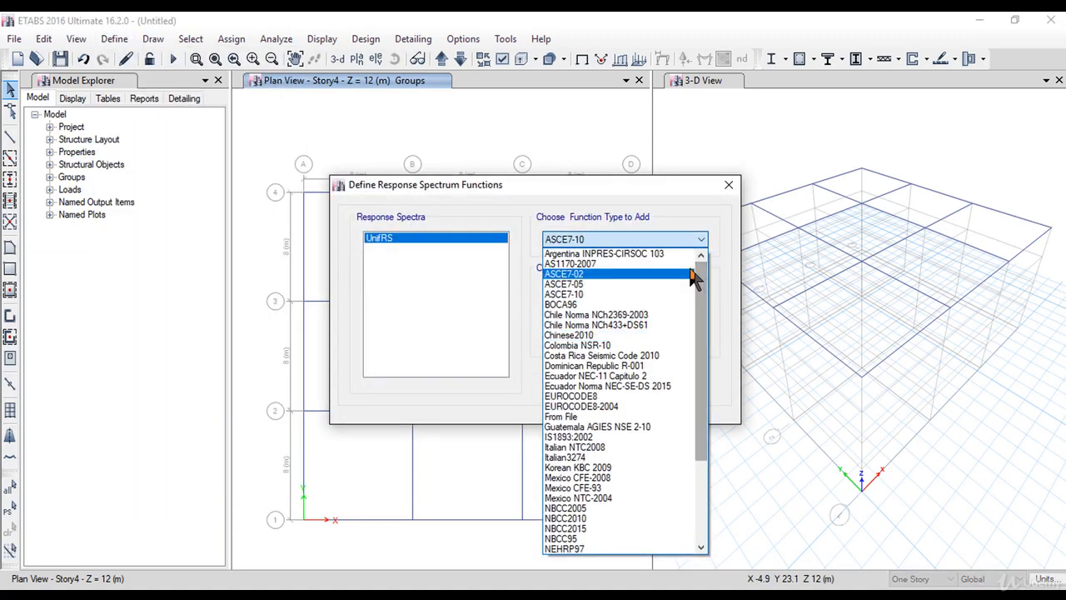
scroll("down", 3)
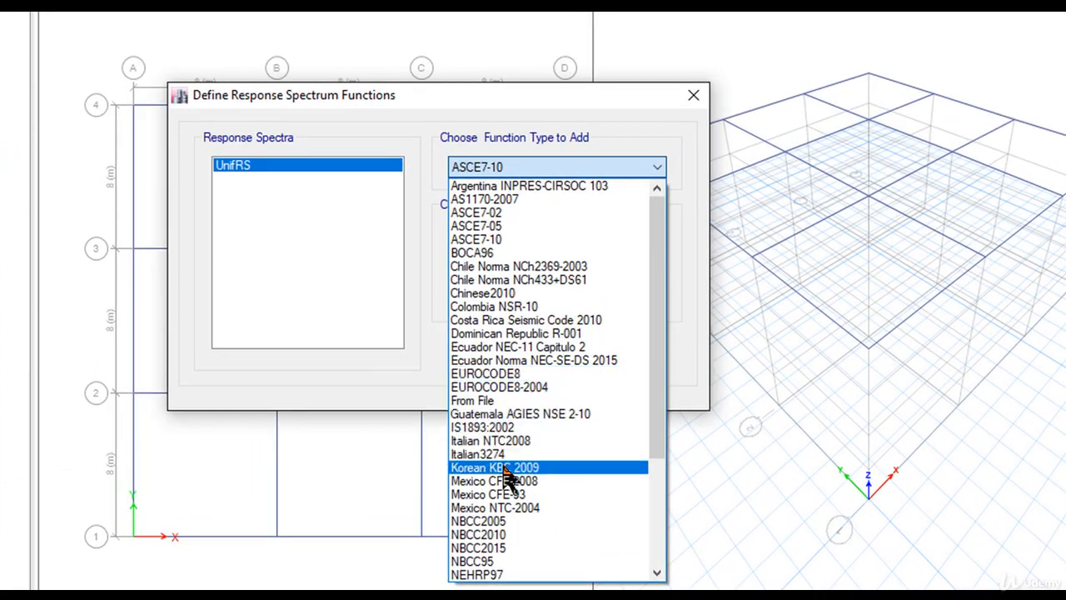
scroll("down", 3)
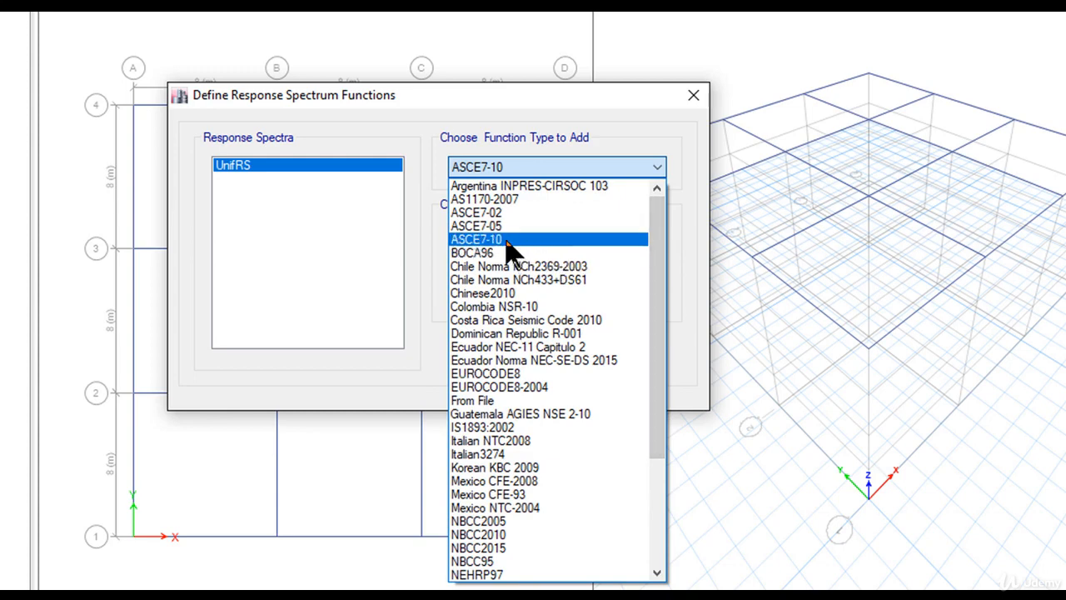
left_click(475, 239)
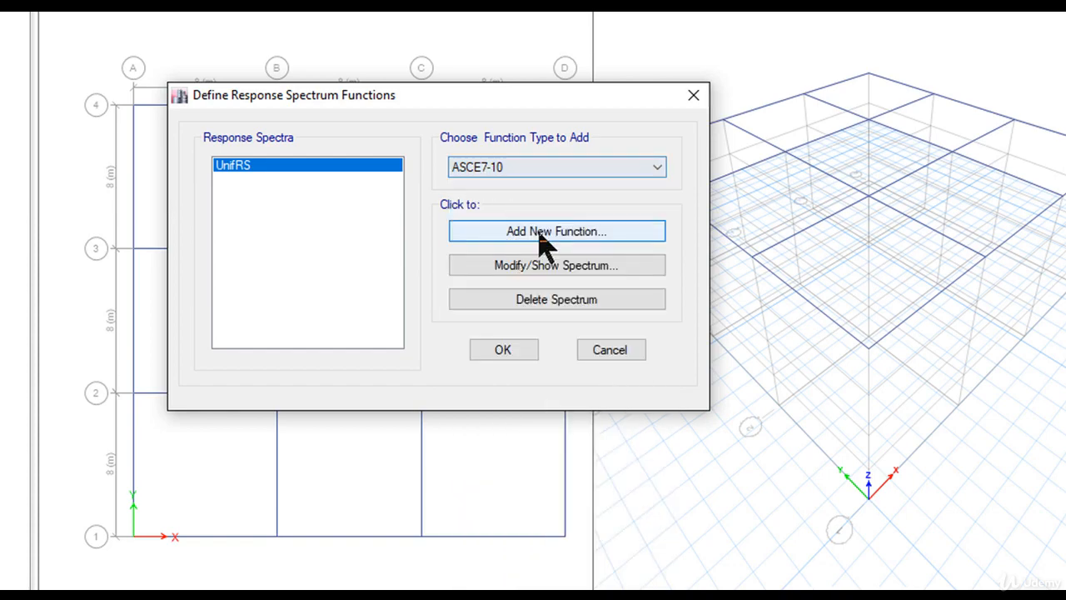
Step: Add Func10 with Ss and S1 taken from latitude 37.8652, longitude -122.257
left_click(556, 230)
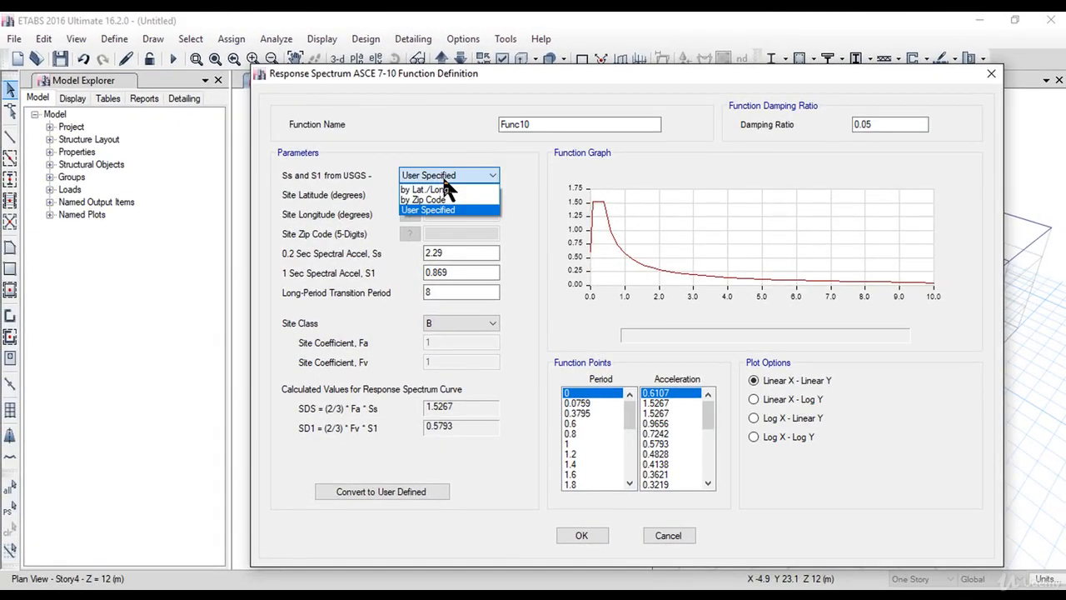
left_click(424, 189)
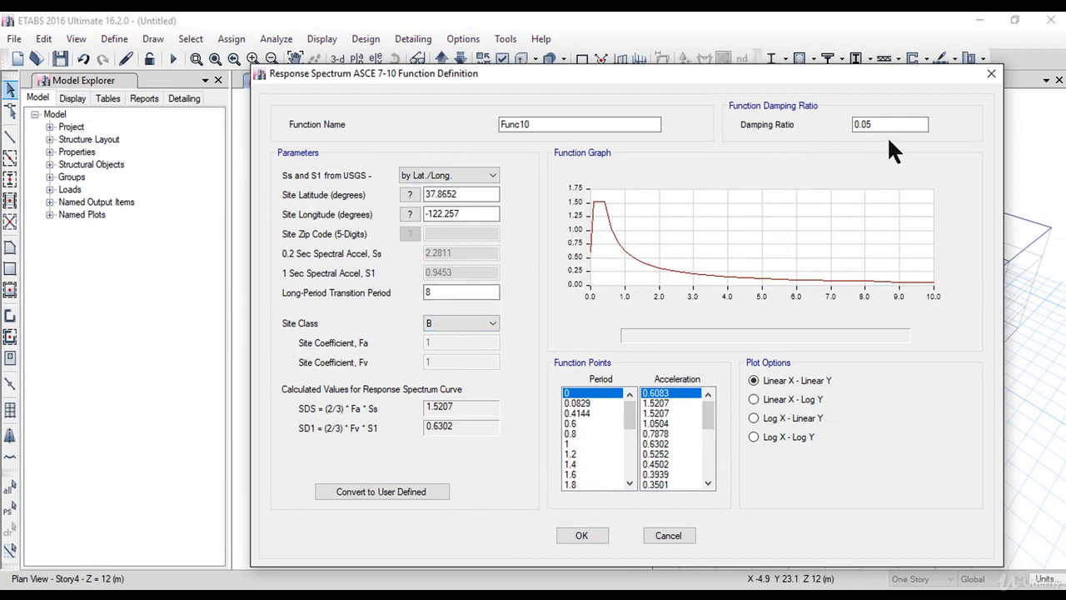
mouse_move(848, 294)
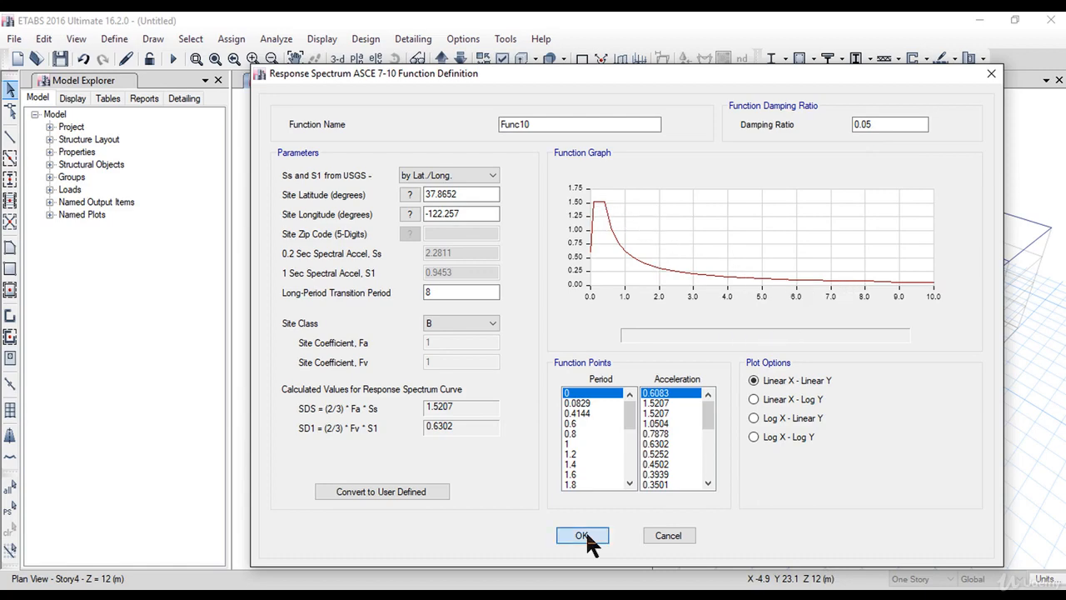
left_click(581, 535)
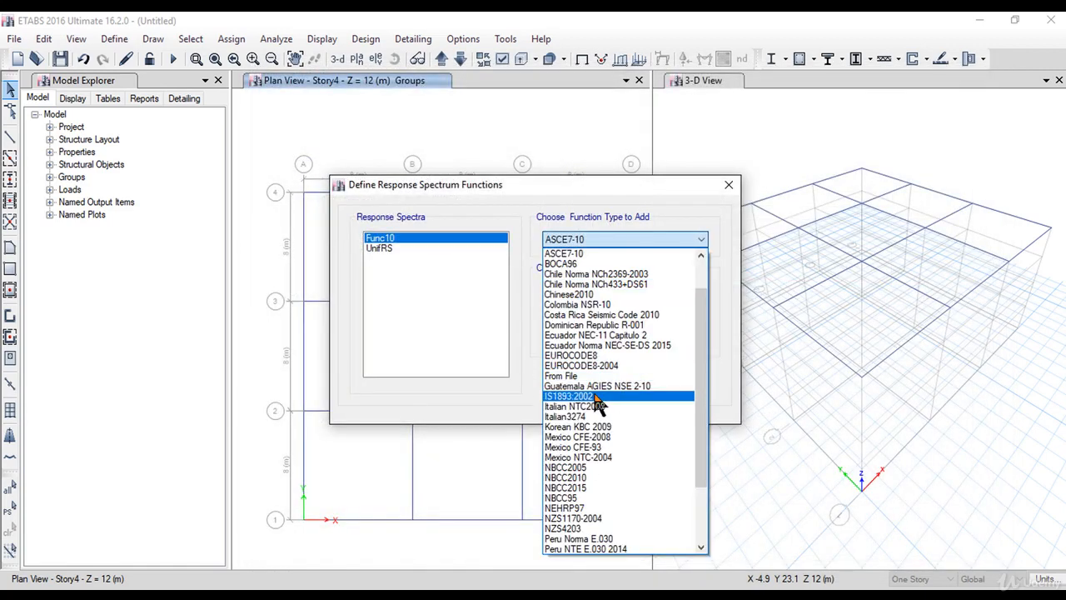
Step: Add IS1893:2002 function Func11 with zone factor Z 0.24 and damping ratio 0.04
left_click(569, 396)
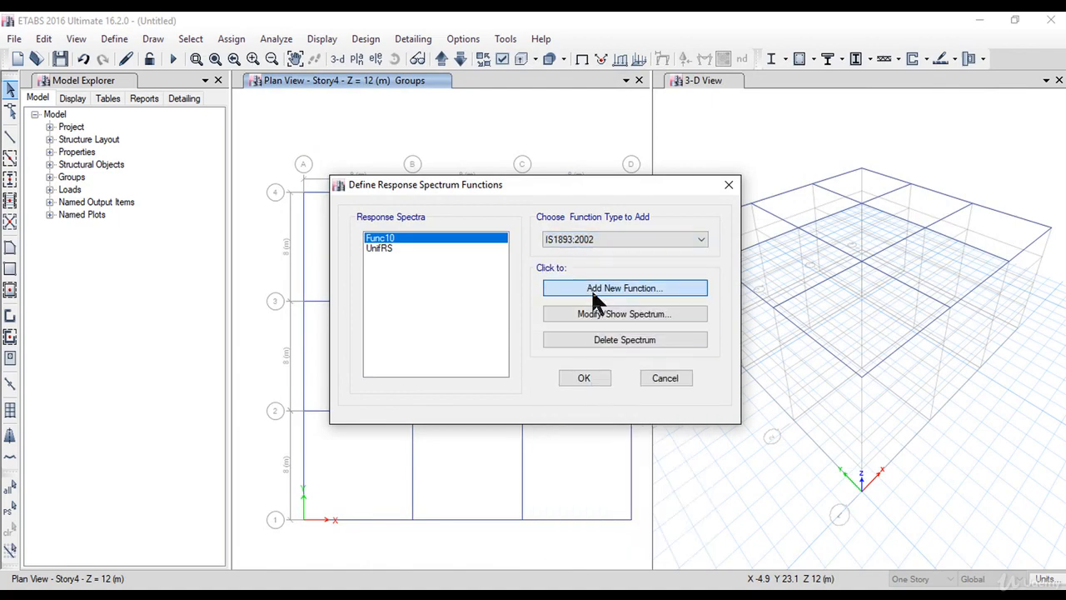
left_click(625, 287)
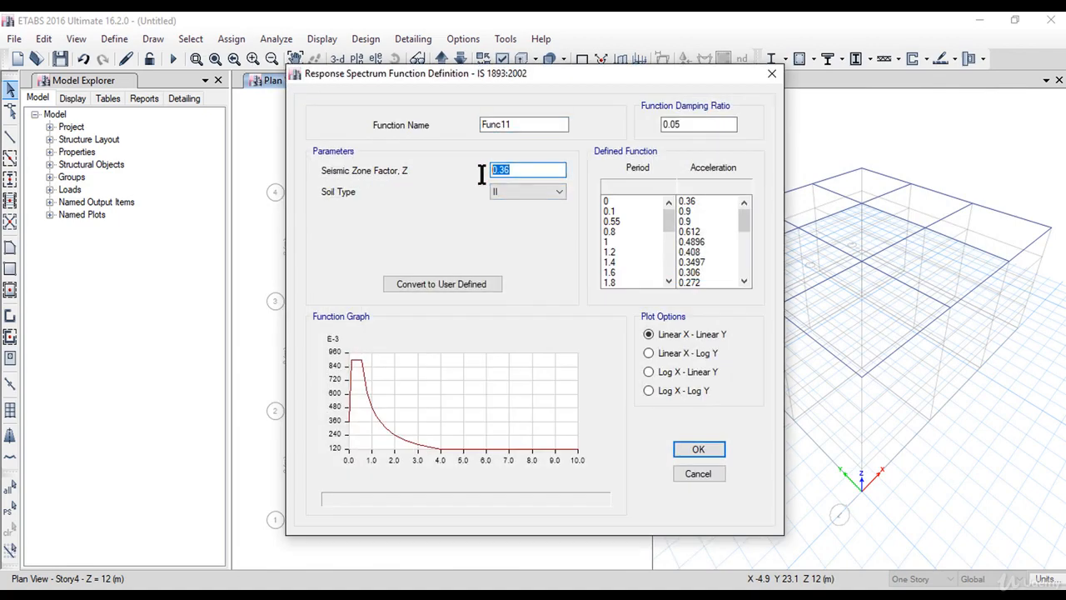
type("0.")
left_click(699, 124)
type("0.04")
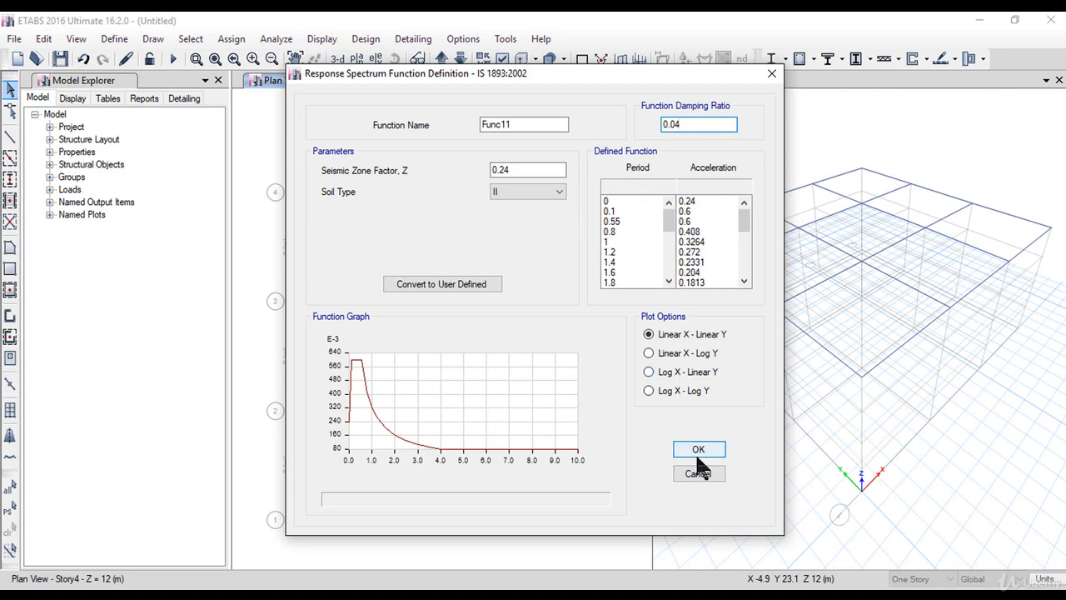
left_click(698, 449)
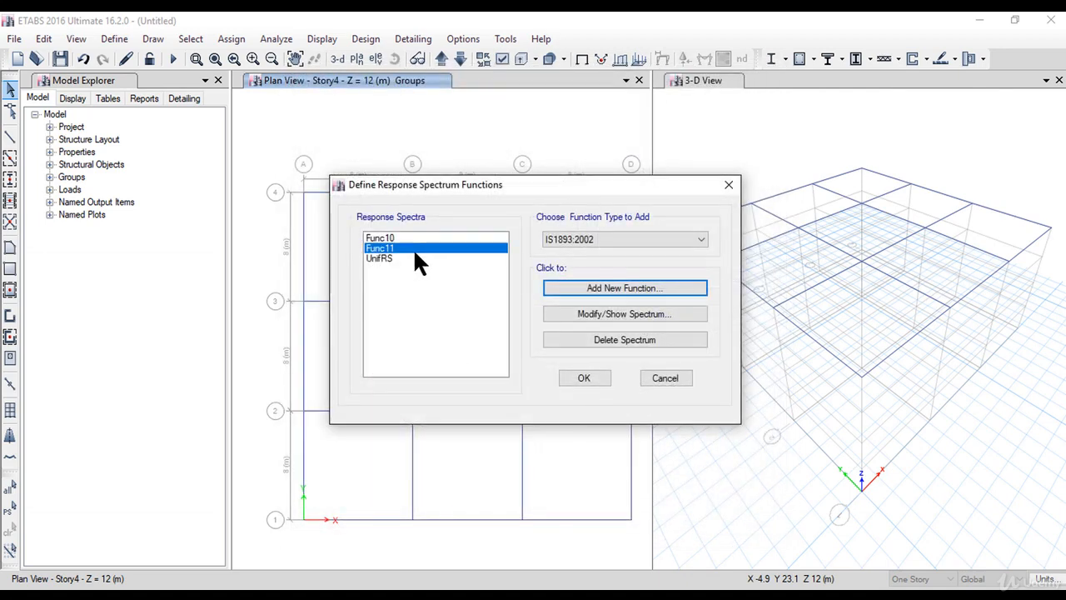
left_click(700, 239)
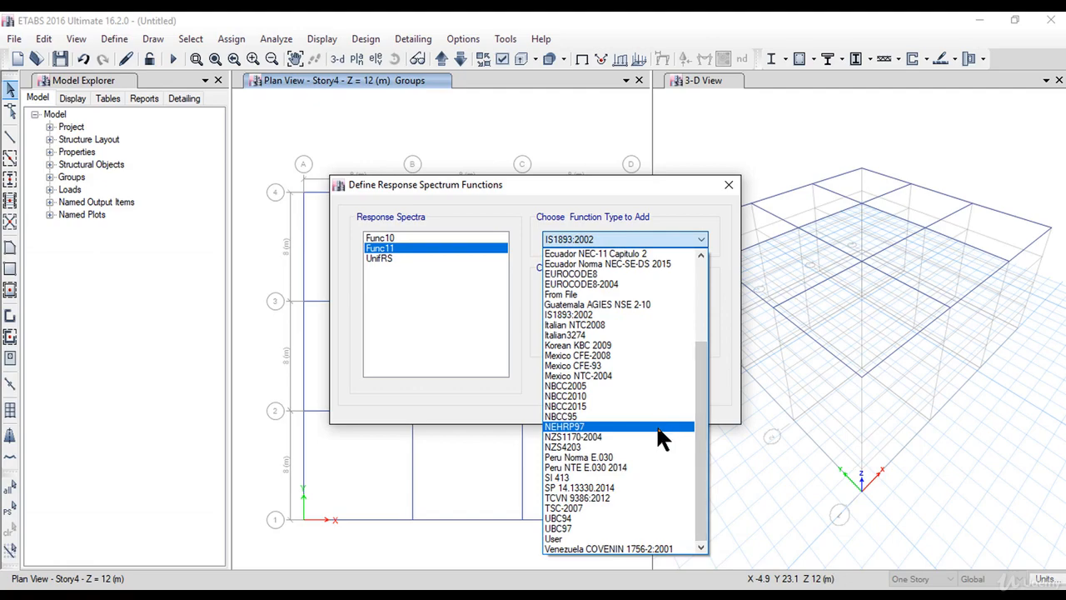
Step: Preview a new NEHRP97 spectrum function definition and discard it
left_click(564, 426)
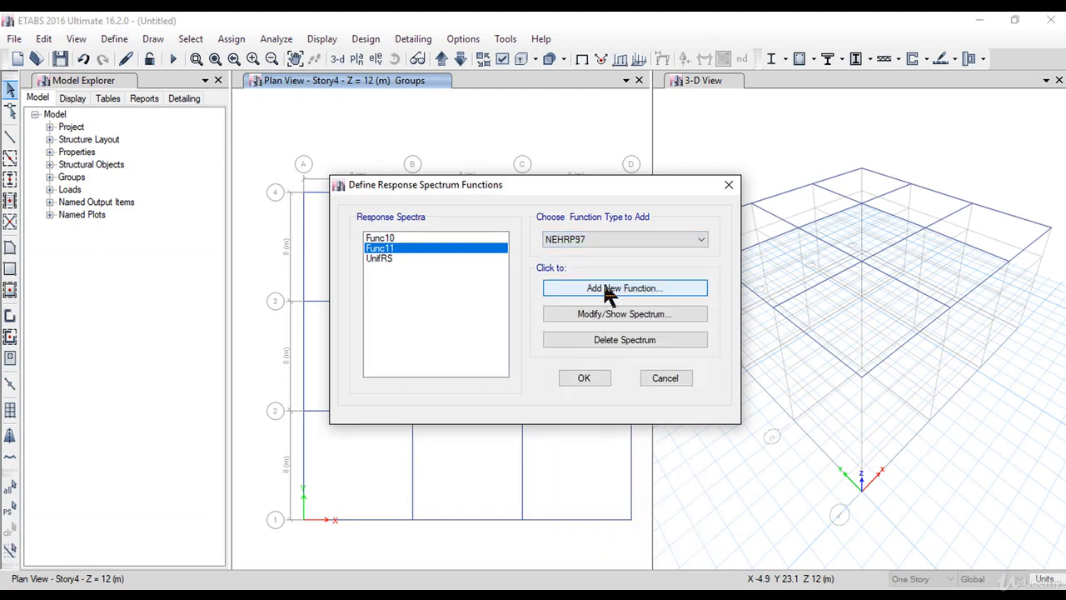
left_click(624, 287)
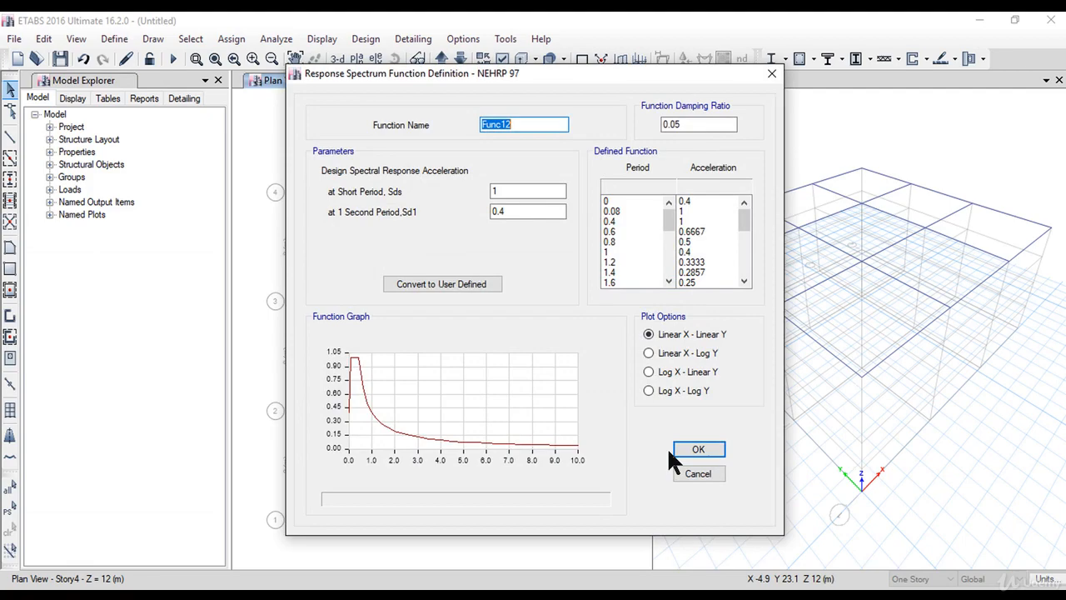
left_click(698, 448)
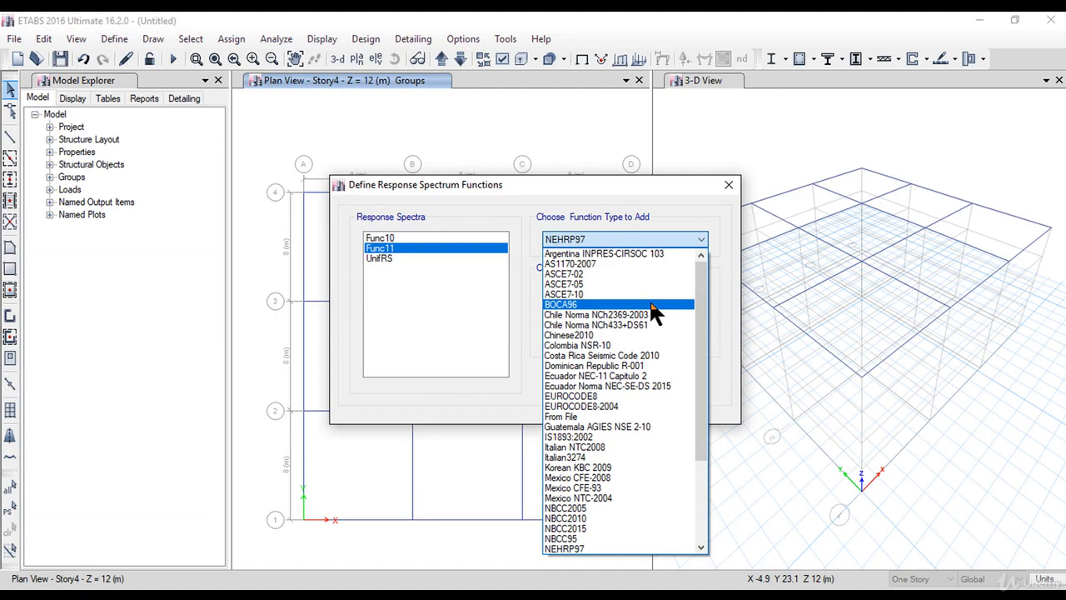
Step: Add a BOCA96 spectrum function, Func14, with its default values
left_click(560, 304)
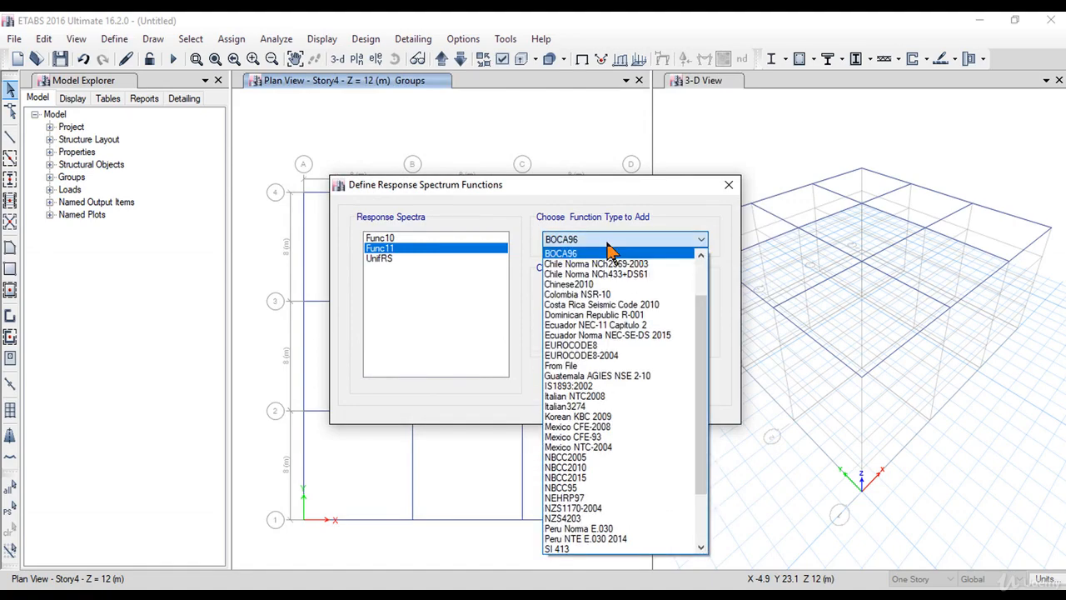
left_click(561, 252)
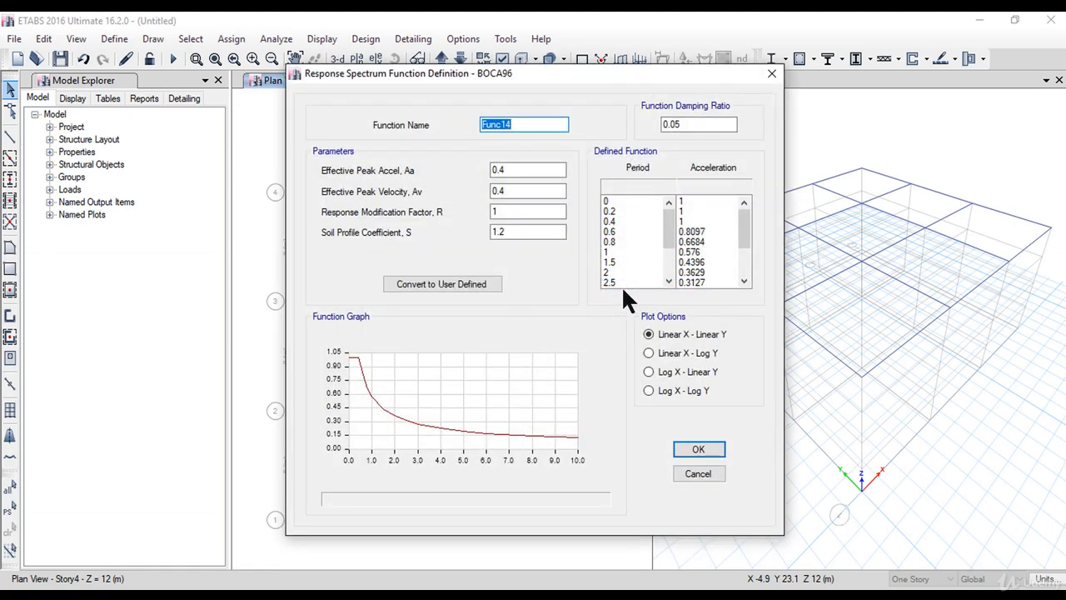
mouse_move(625, 379)
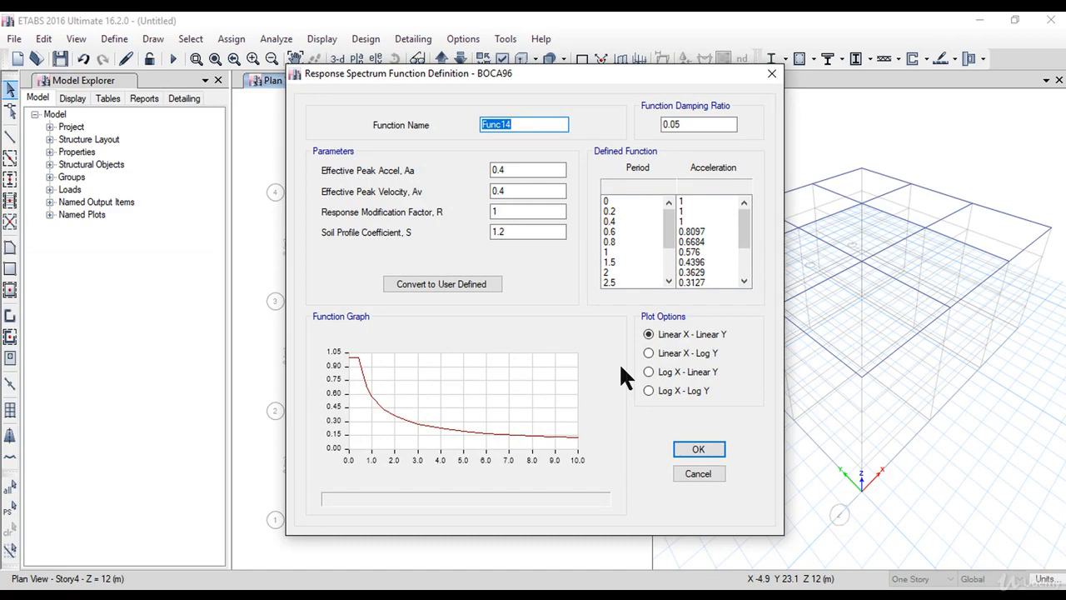
left_click(698, 449)
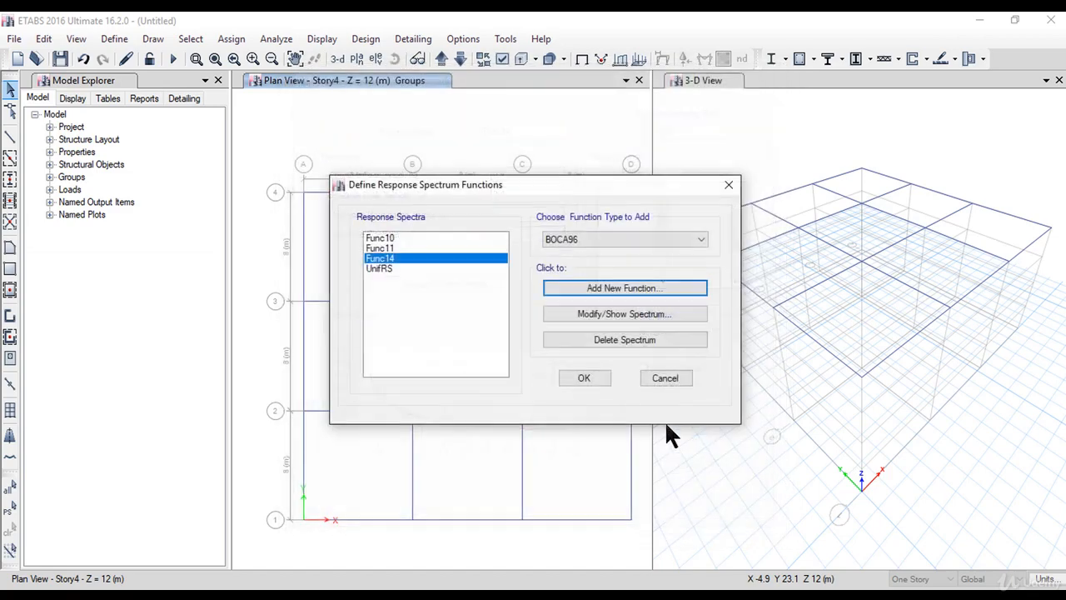
mouse_move(408, 271)
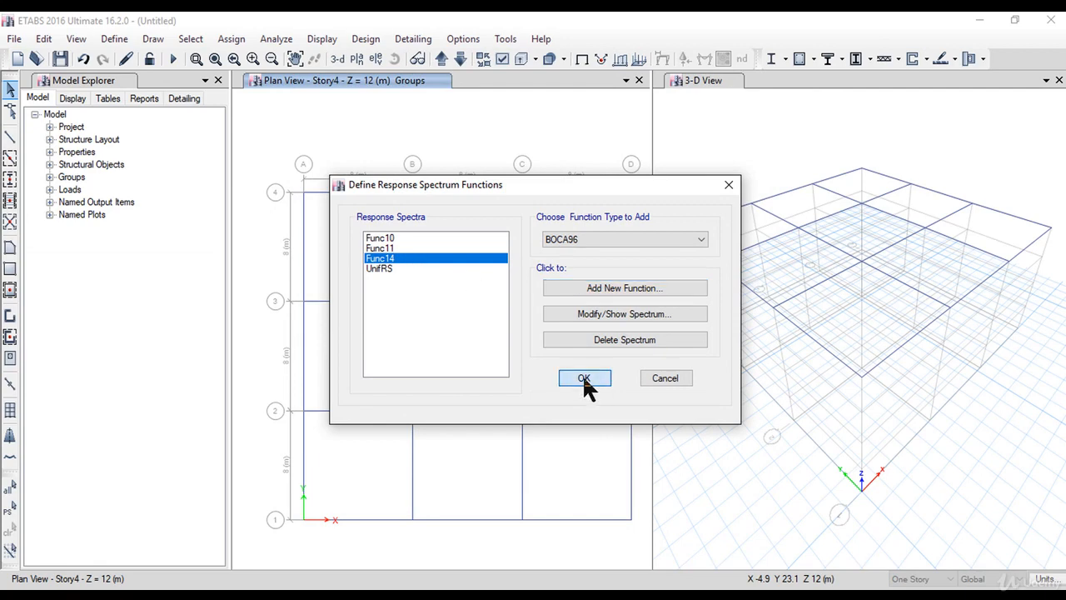
Step: Reopen Func14's BOCA96 definition and set Effective Peak Velocity Av to 0.5
left_click(584, 377)
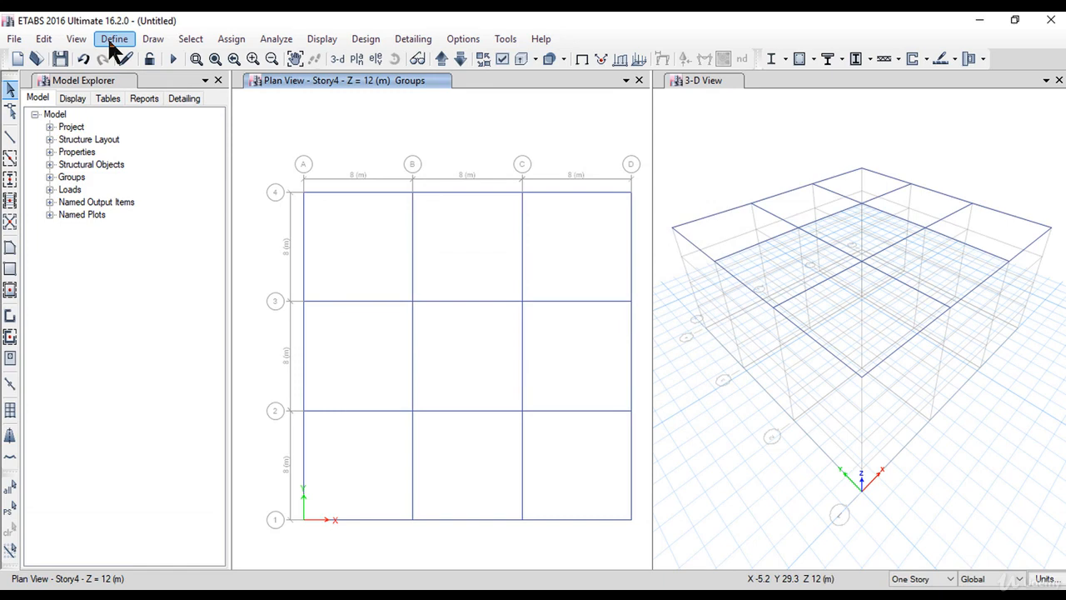
left_click(114, 39)
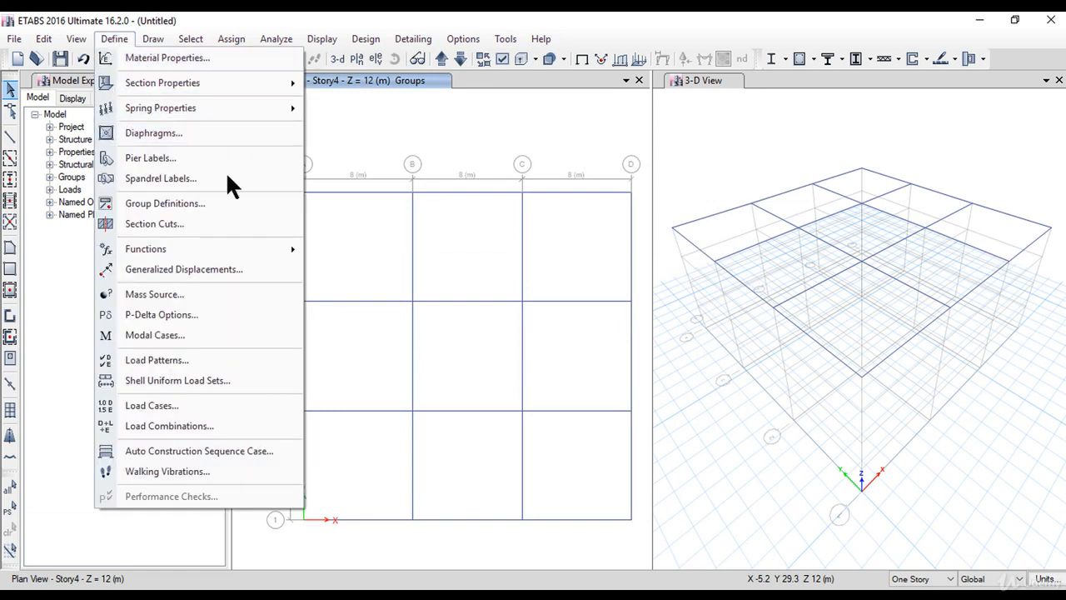
mouse_move(146, 248)
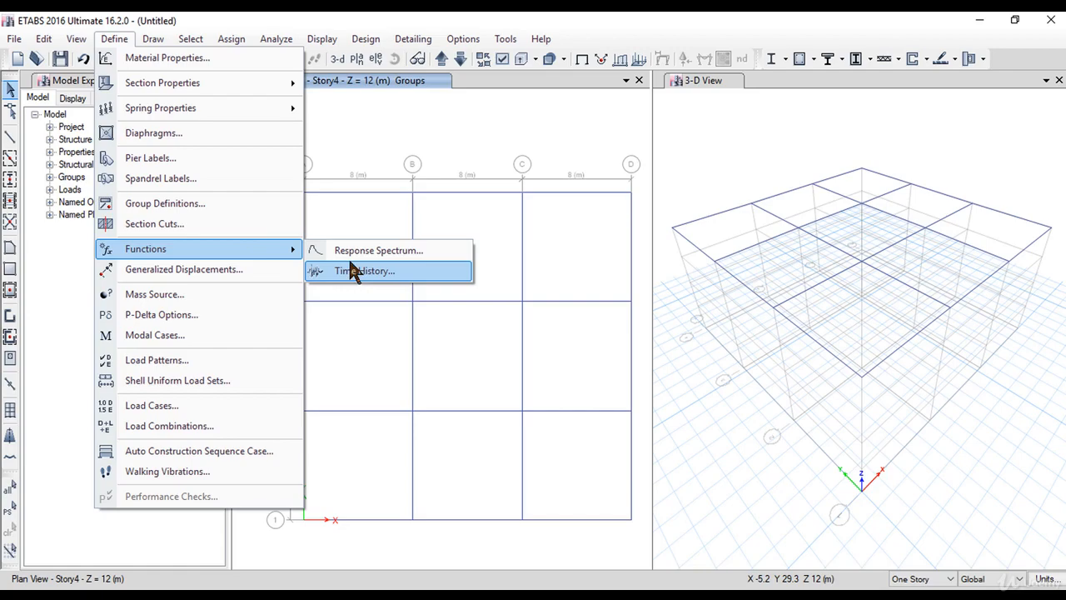
left_click(378, 250)
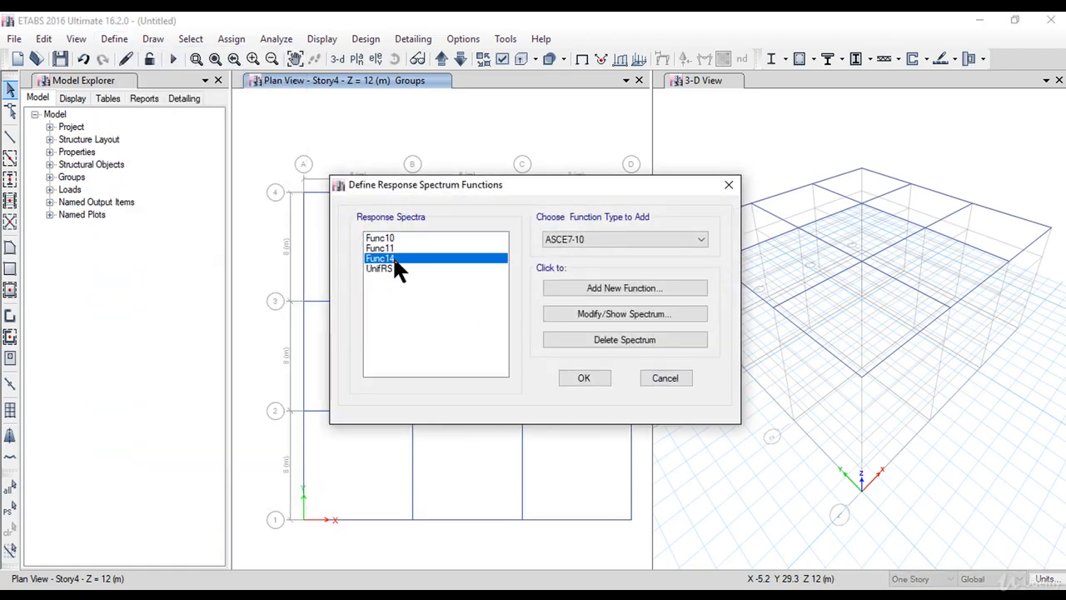
left_click(623, 313)
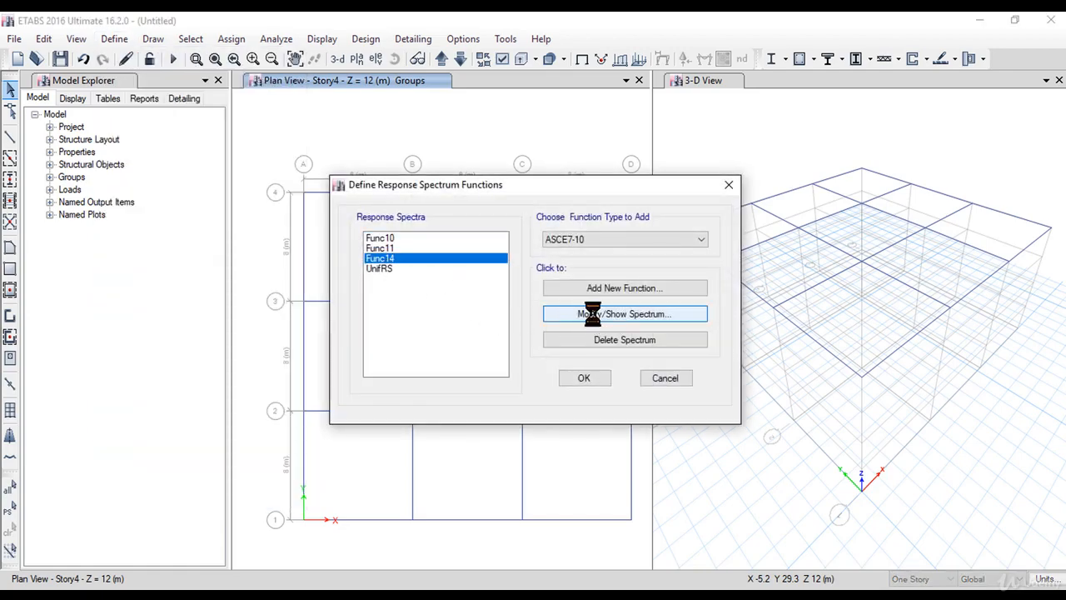
left_click(623, 313)
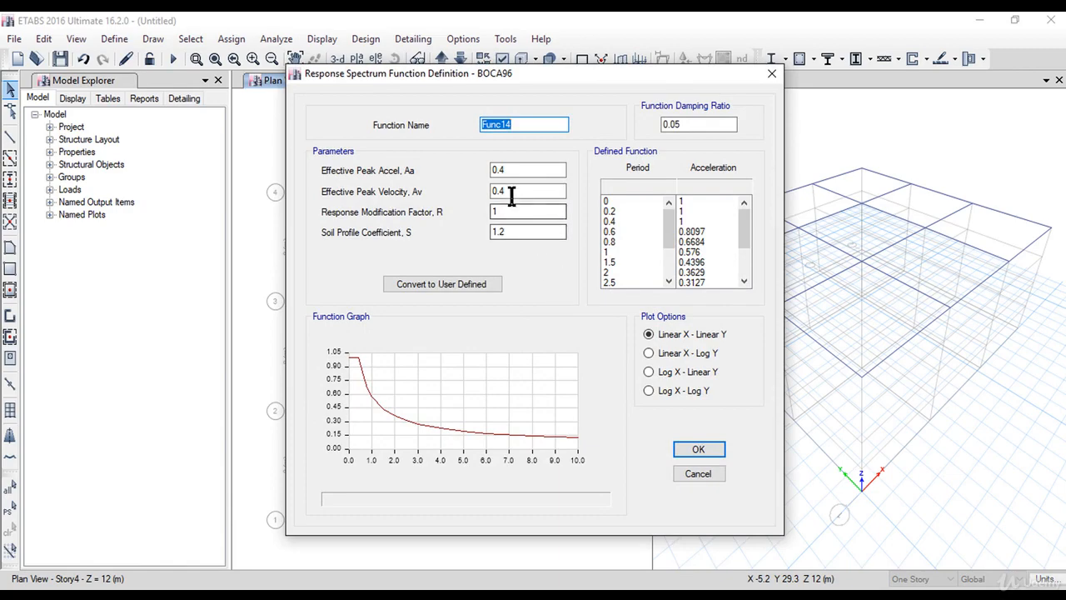
type("0.5")
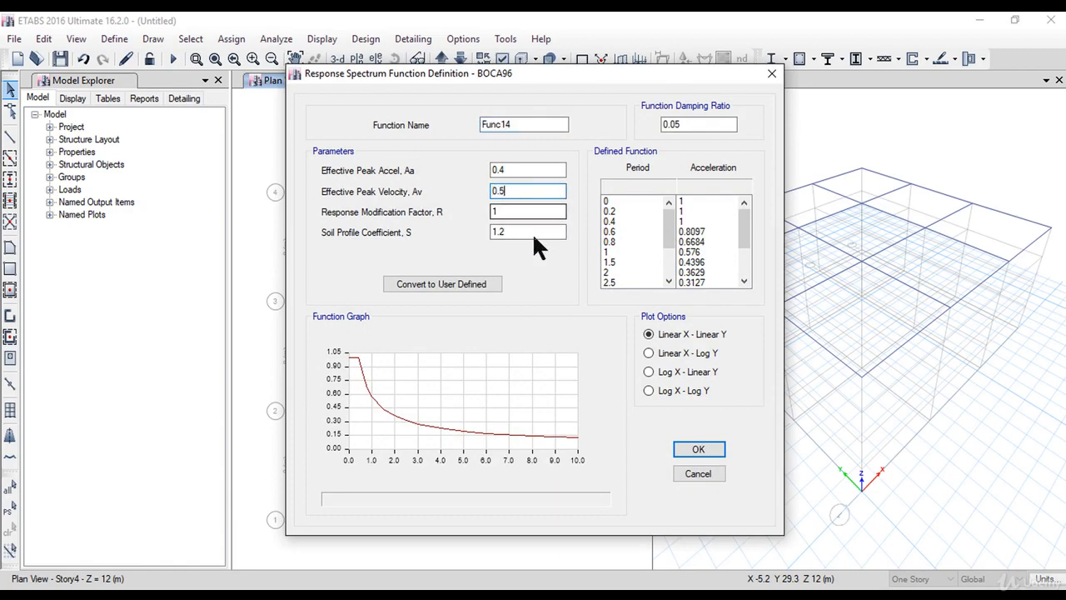
left_click(698, 449)
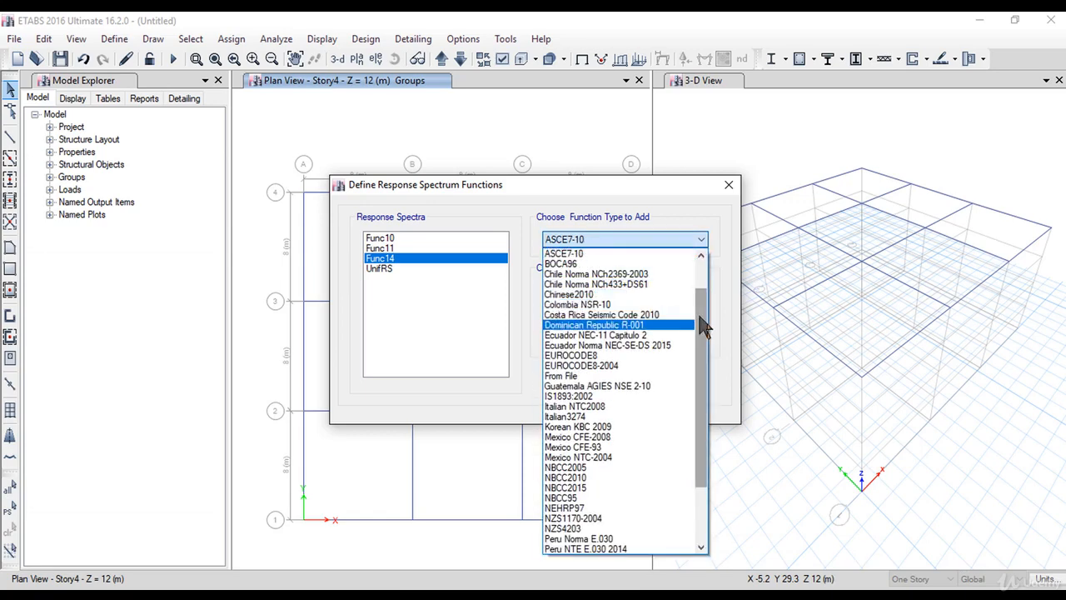
Step: Select User as the function type and add new user-defined function Func16
scroll("down", 3)
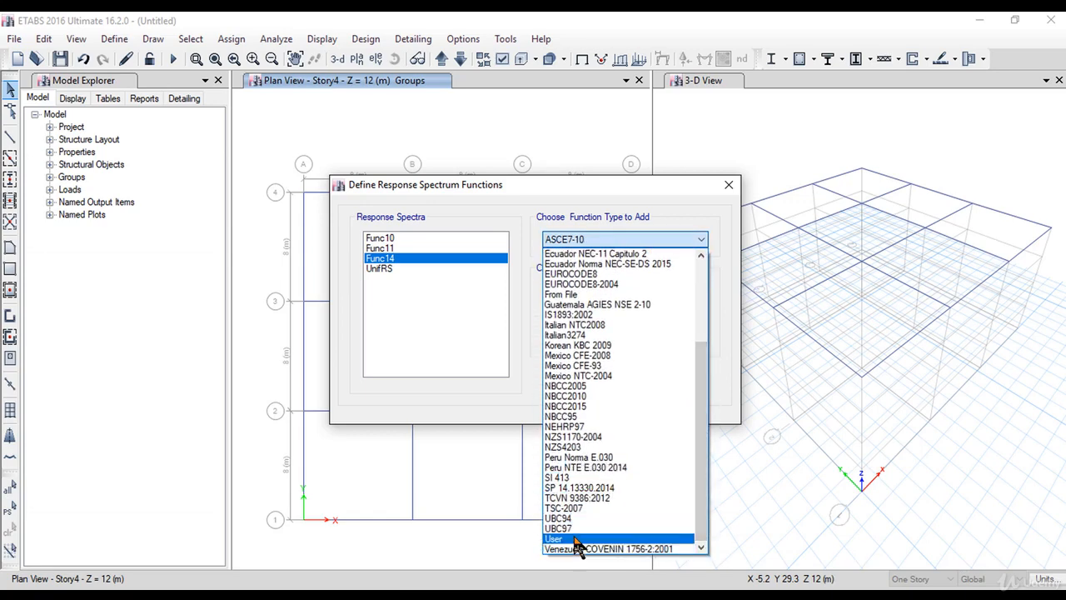
left_click(554, 538)
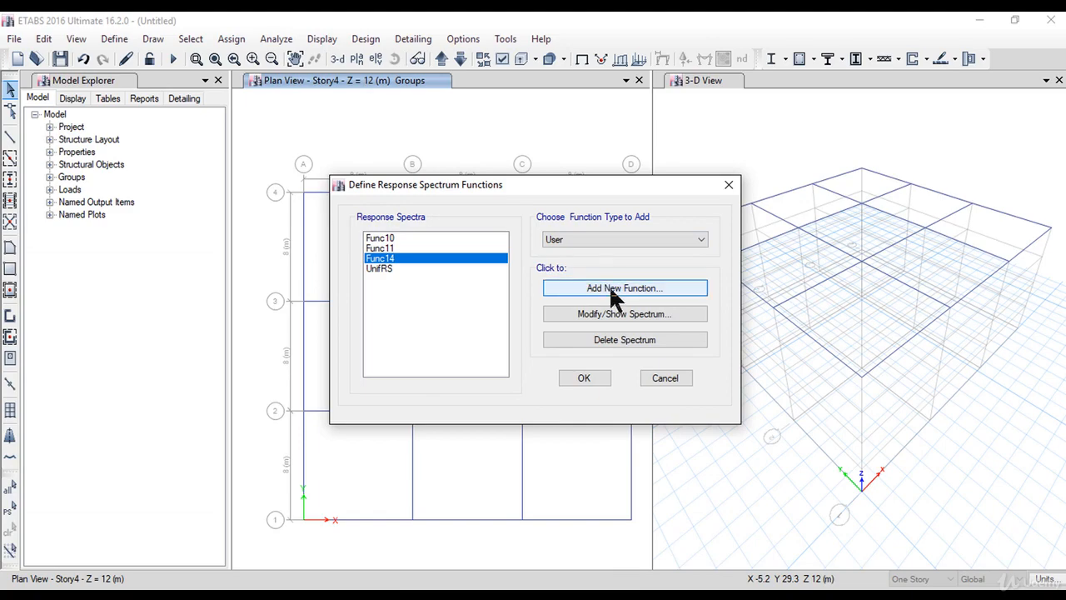
left_click(624, 288)
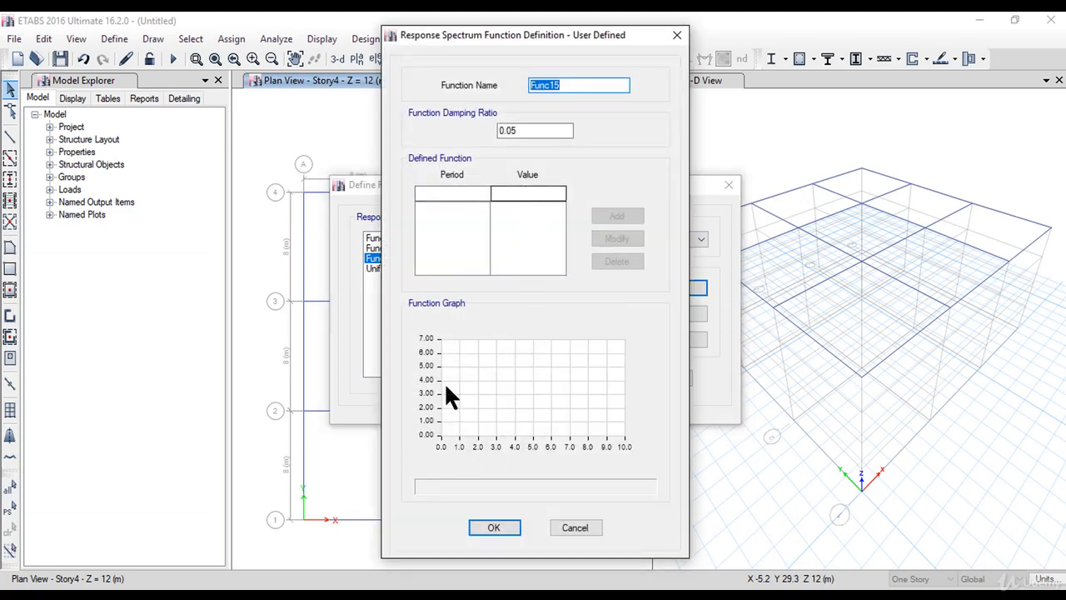
mouse_move(625, 420)
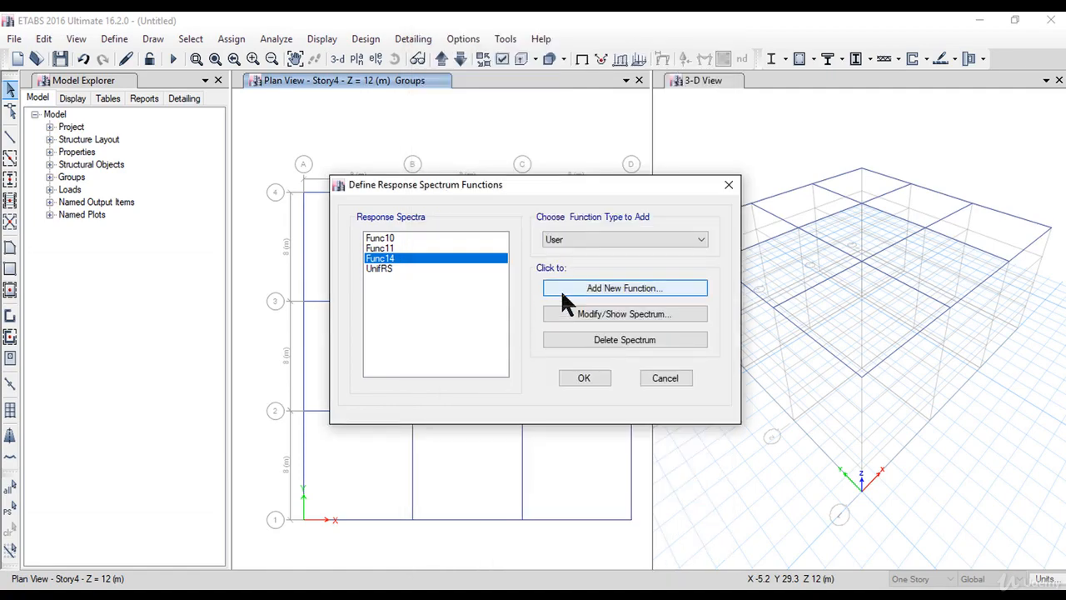
left_click(624, 287)
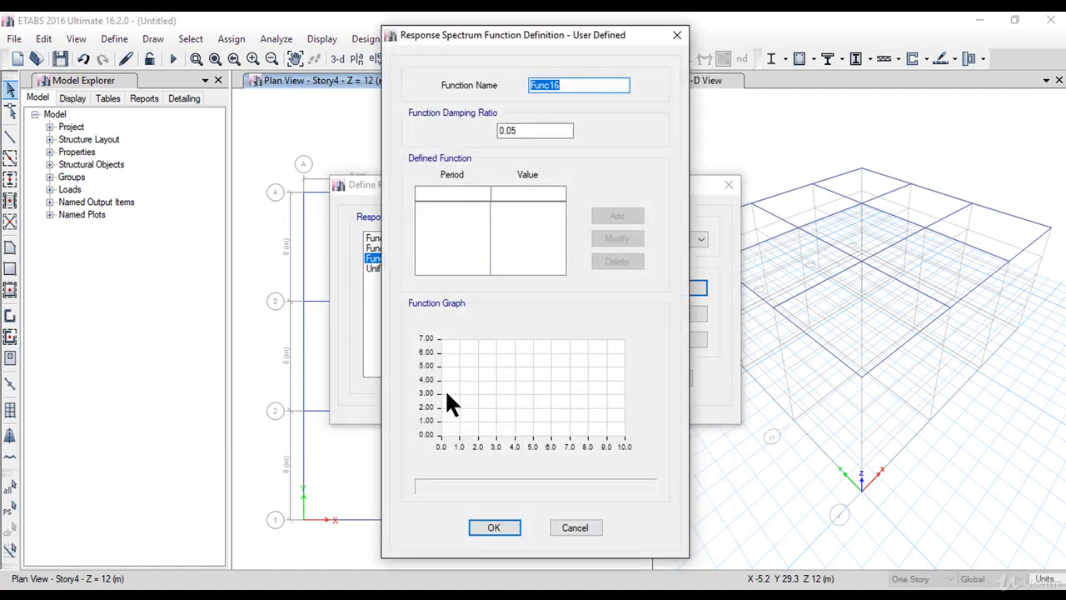
mouse_move(590, 441)
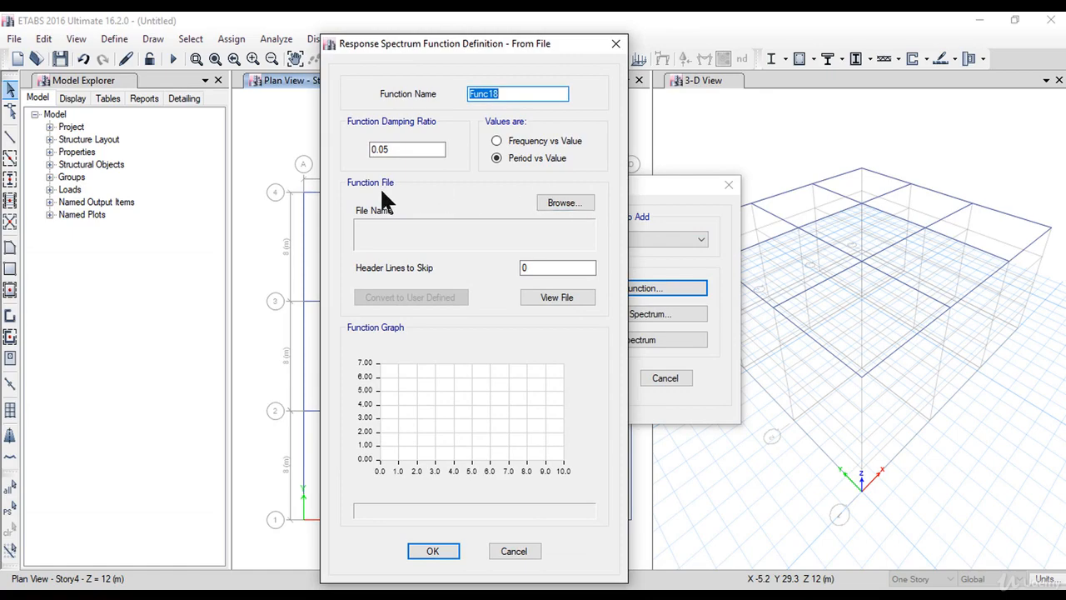
mouse_move(620, 262)
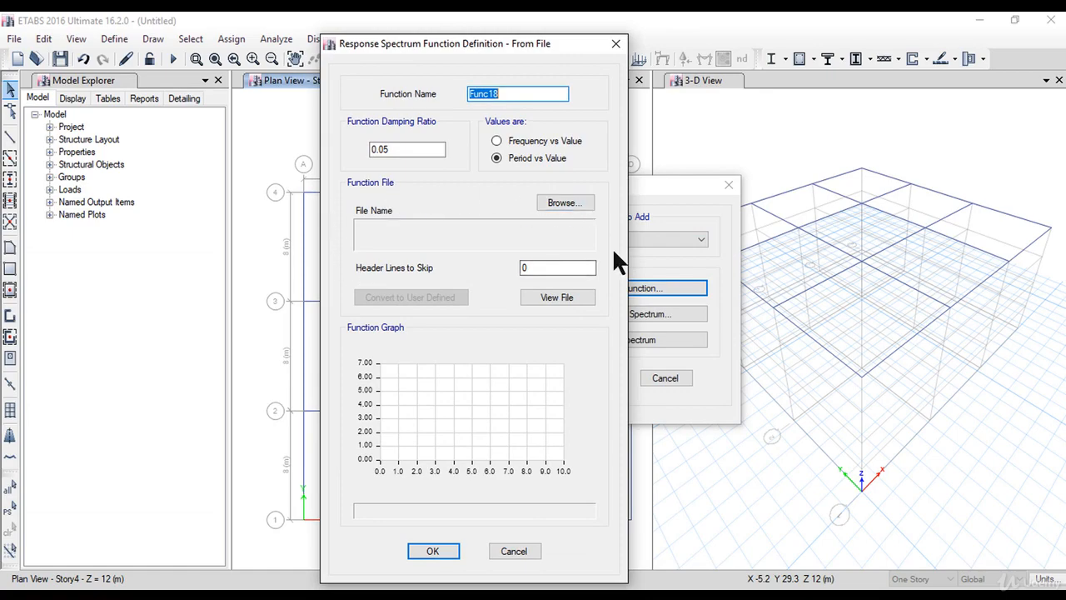
Step: Browse for Func18's spectrum data file in the empty Time History Functions folder
left_click(565, 203)
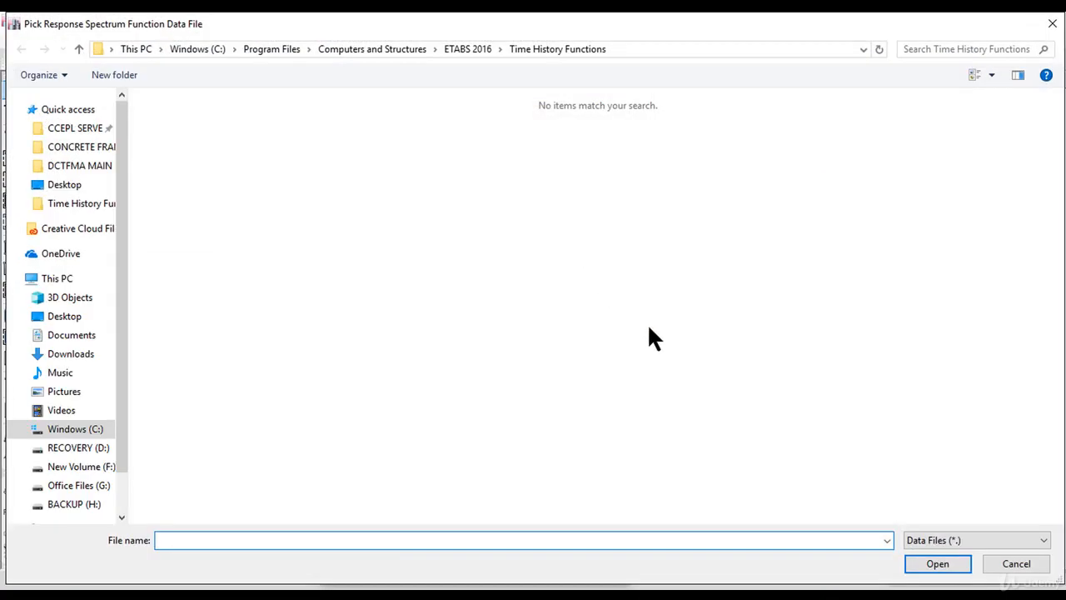
Step: Filter the file browser to Text Files (*.txt), then cancel without choosing a file
left_click(975, 540)
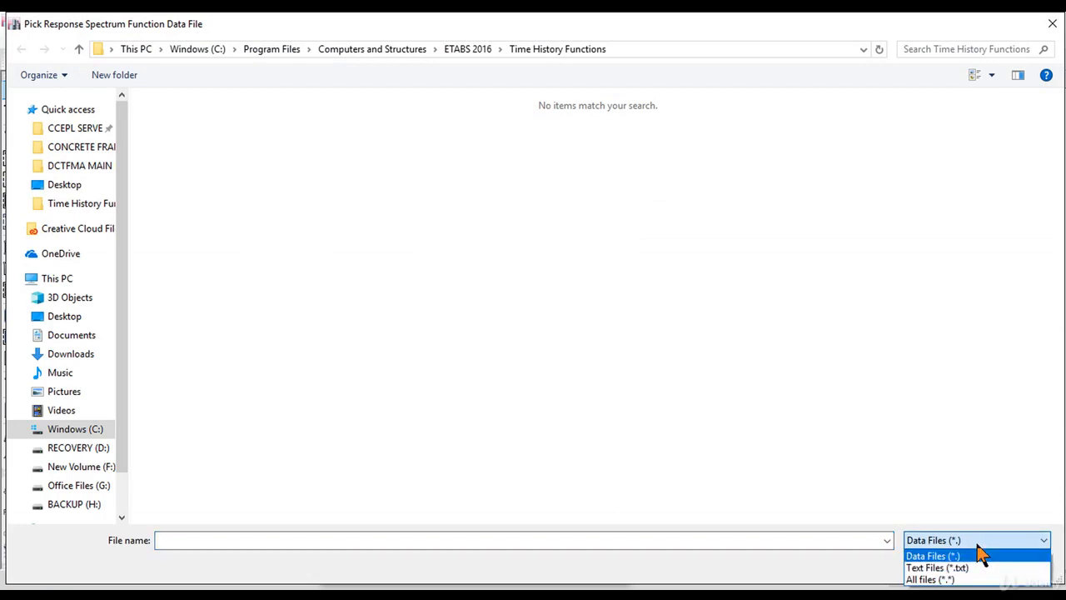
left_click(937, 567)
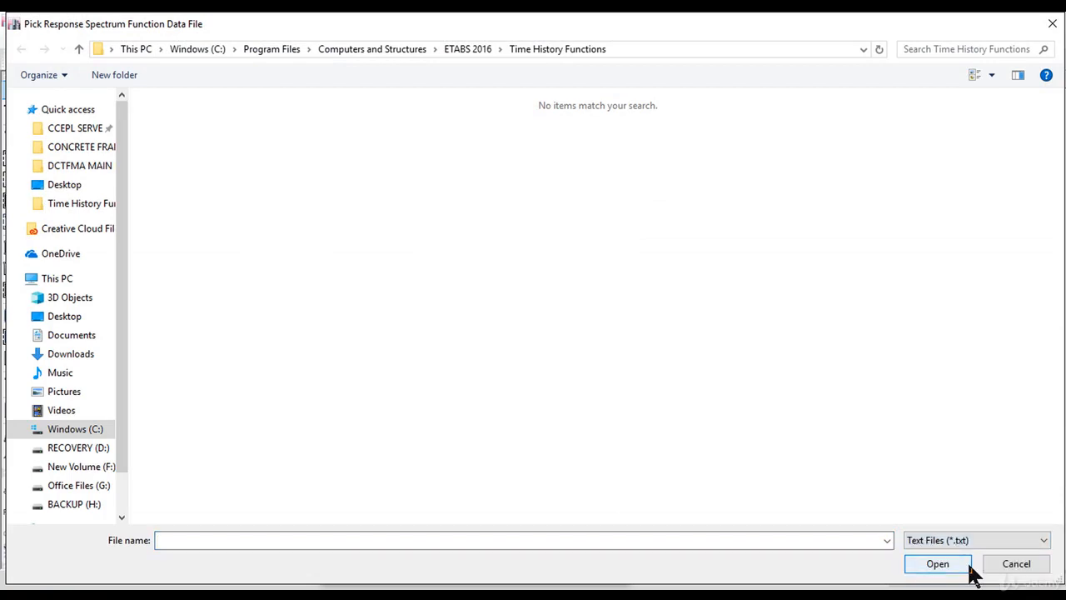
left_click(1016, 564)
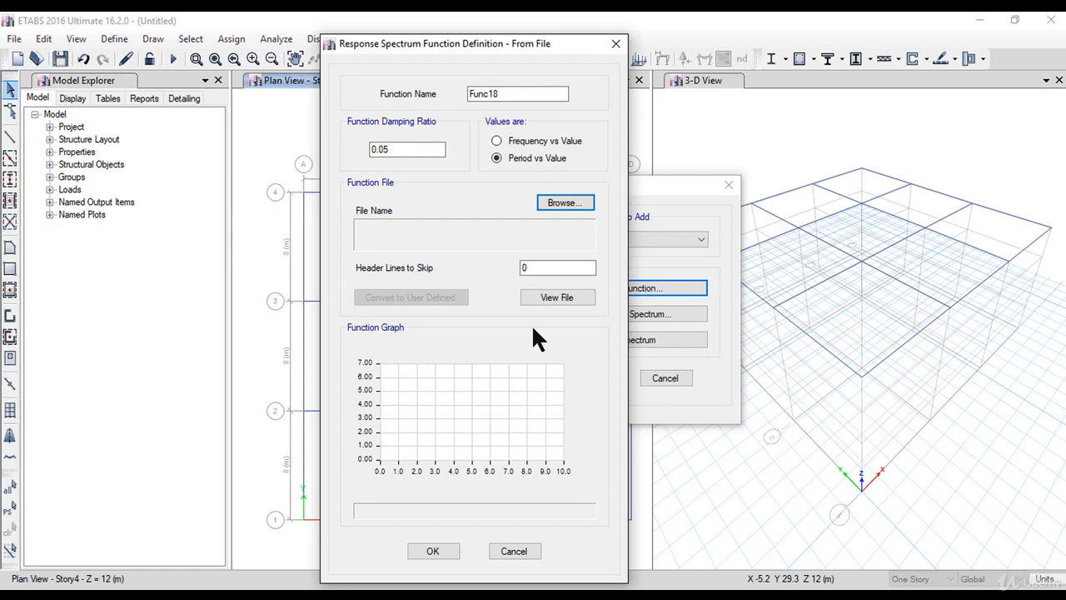
left_click(497, 140)
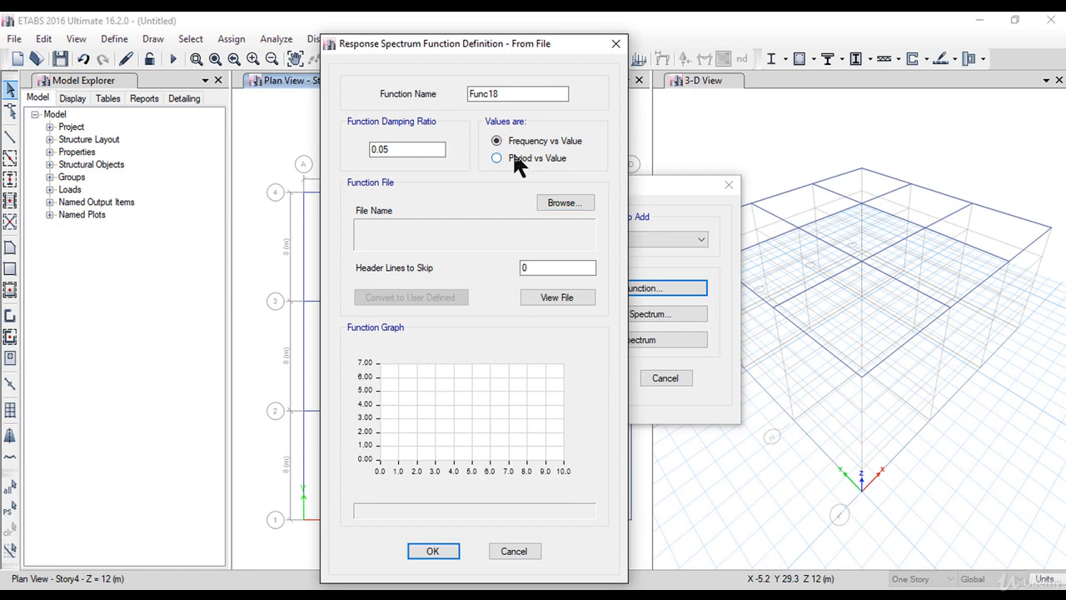
left_click(498, 158)
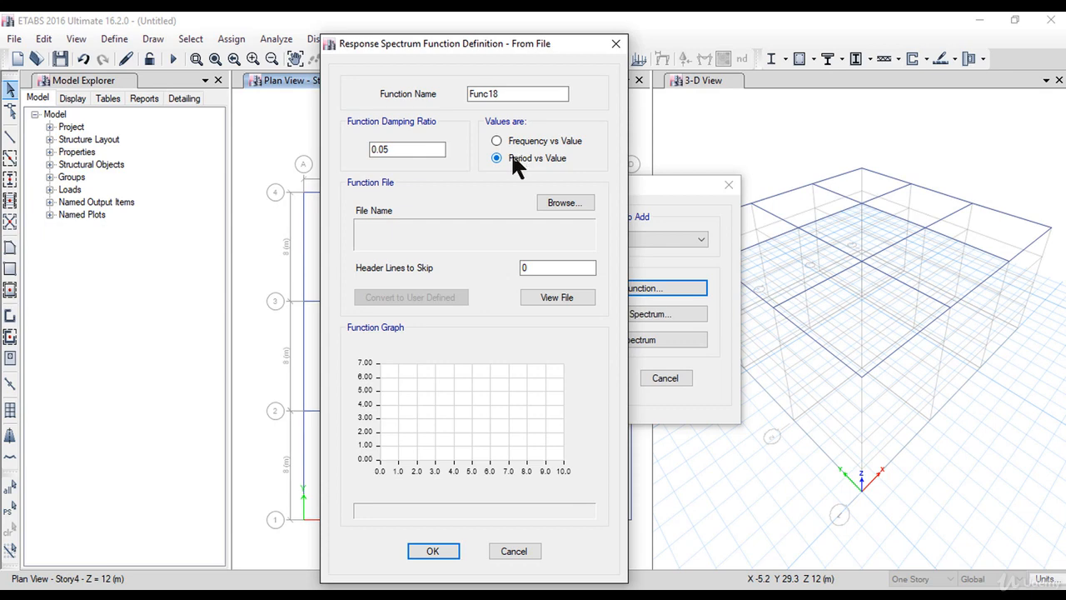